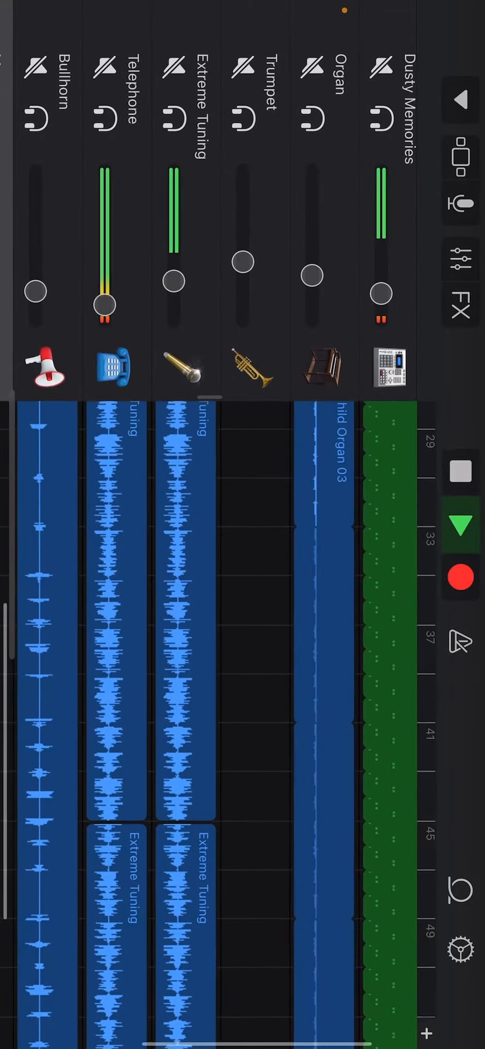
Return from the drum pads to the track list and bring up the Instruments browser.
scroll(left, 3)
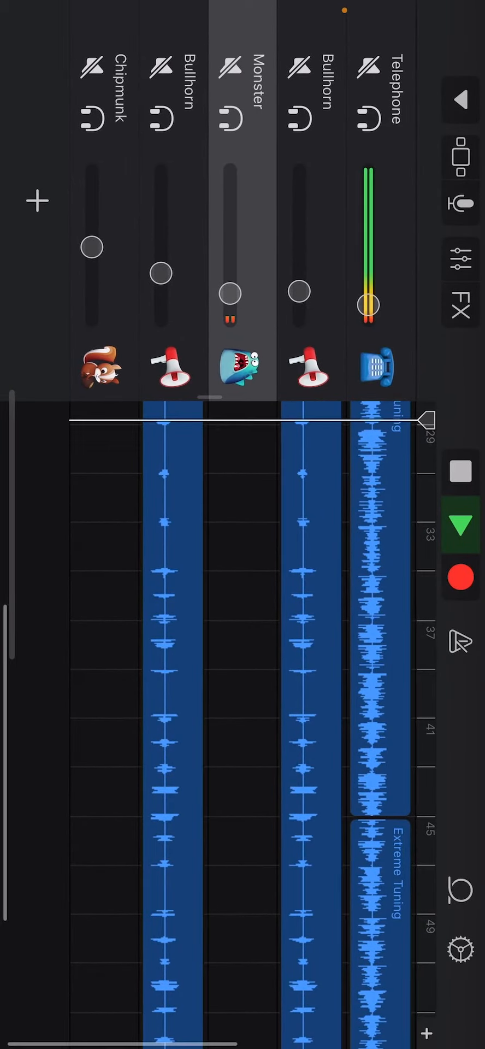
scroll(right, 3)
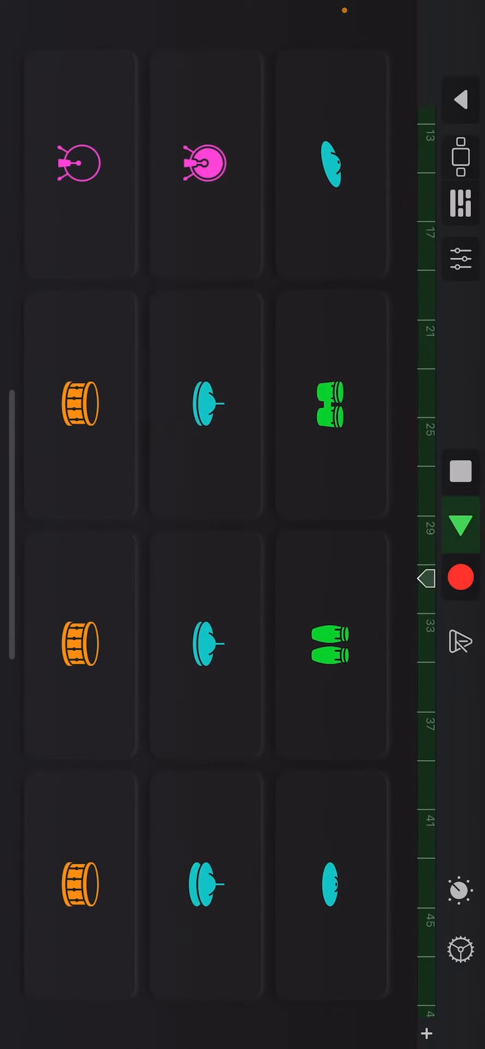
click(459, 888)
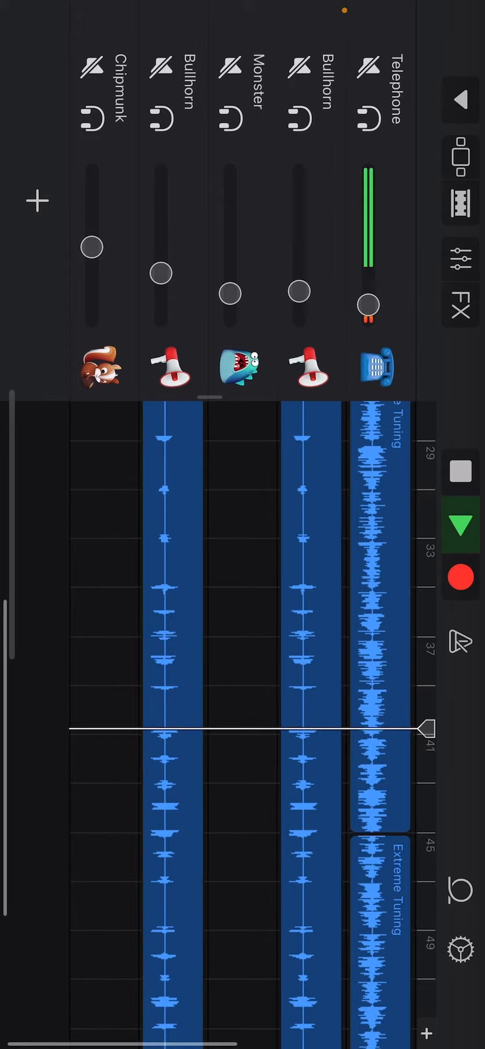
click(306, 201)
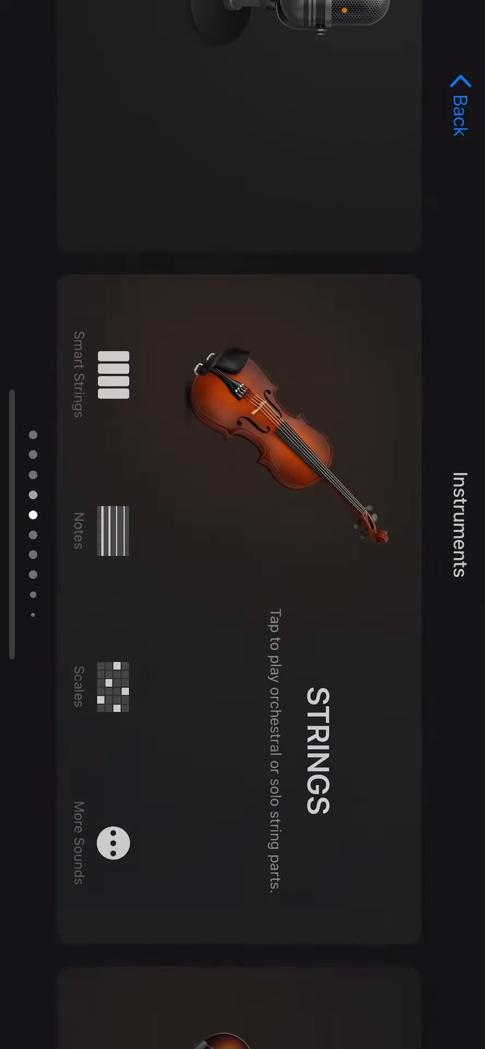
Browse to the Bass instrument, then choose Tracks to return to the arrangement without adding it.
click(113, 844)
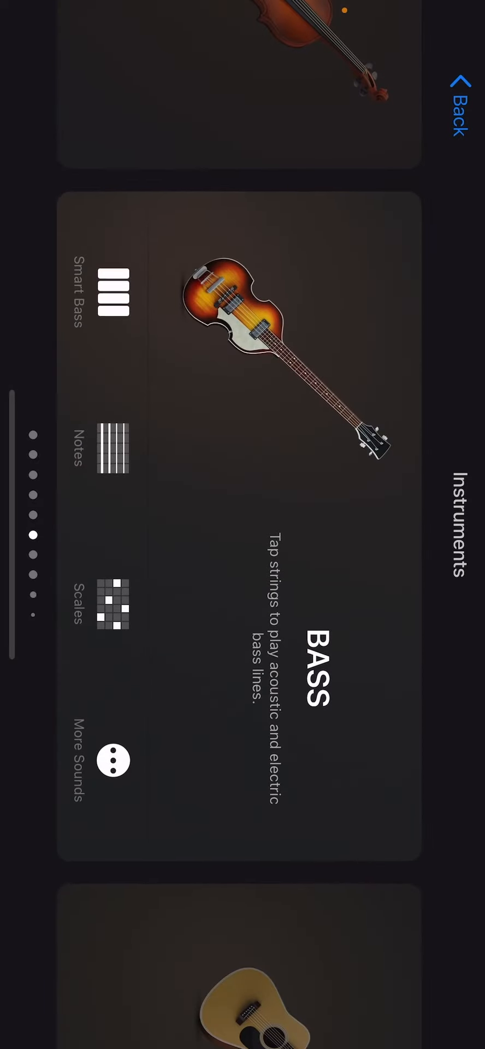
click(112, 760)
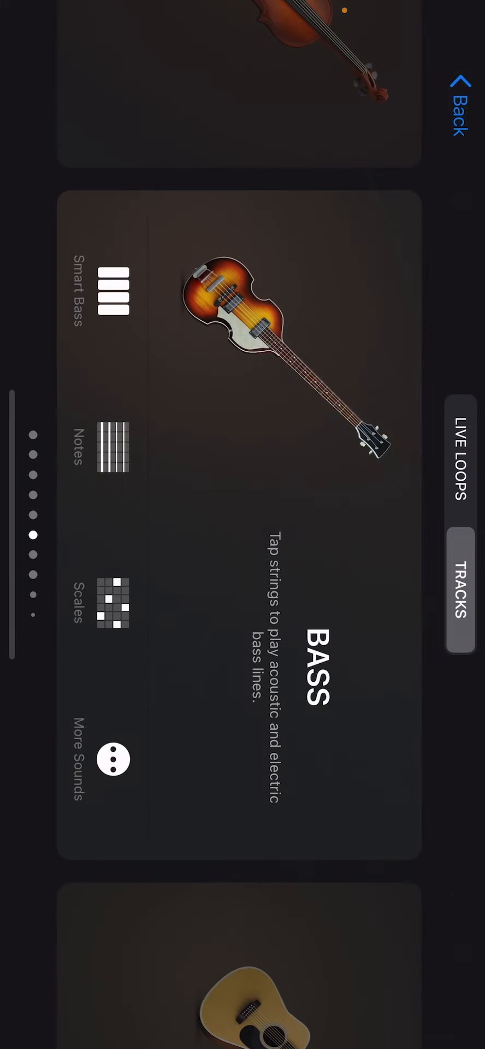
click(458, 594)
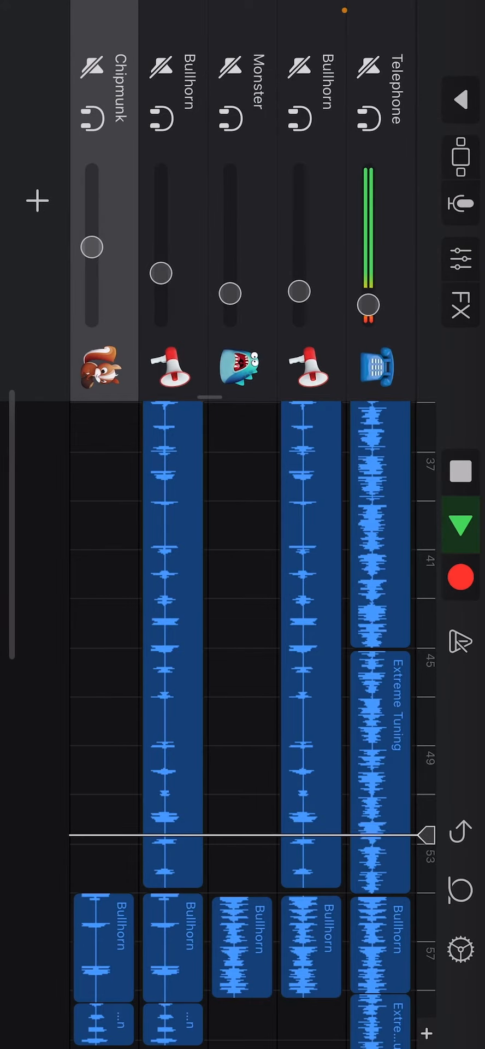
Play the song through the later Bullhorn regions to about bar 64 and collapse the track headers to icons.
scroll(right, 3)
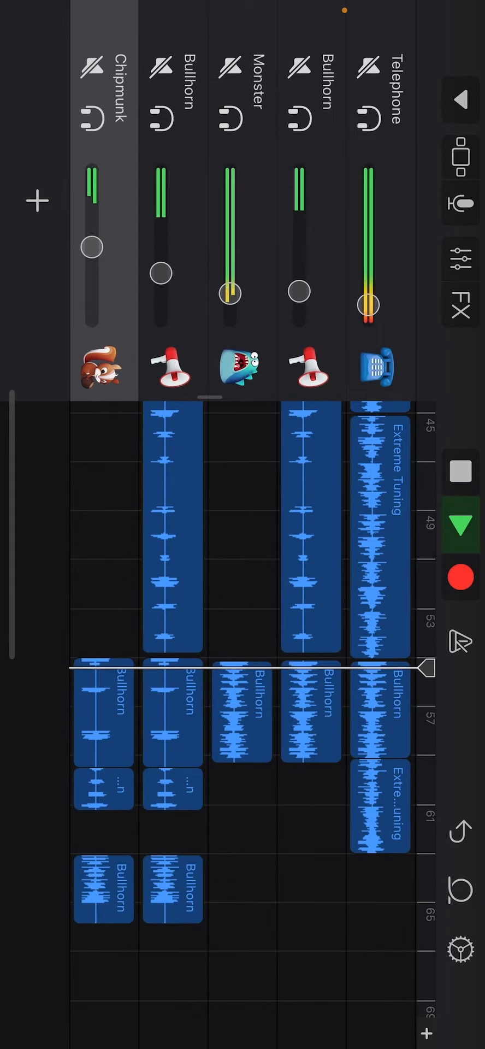
click(459, 525)
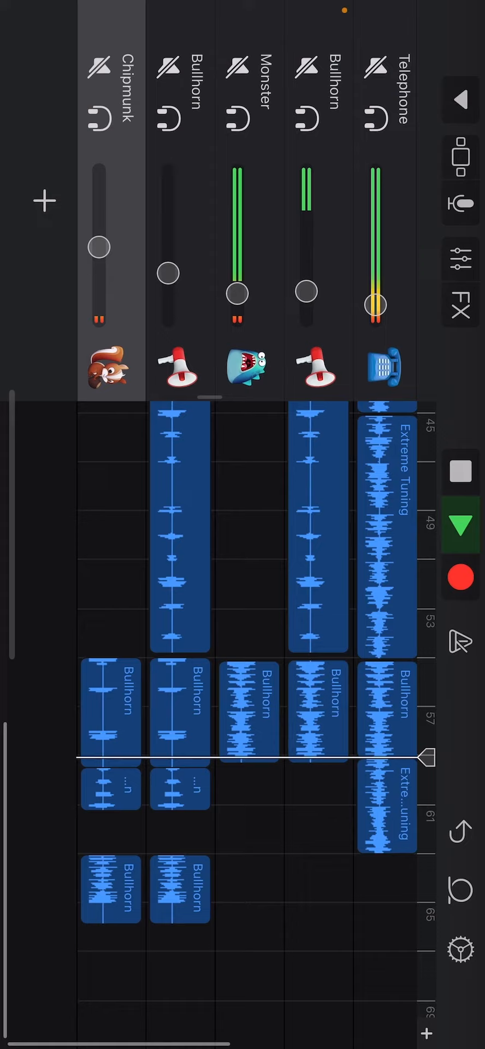
scroll(right, 3)
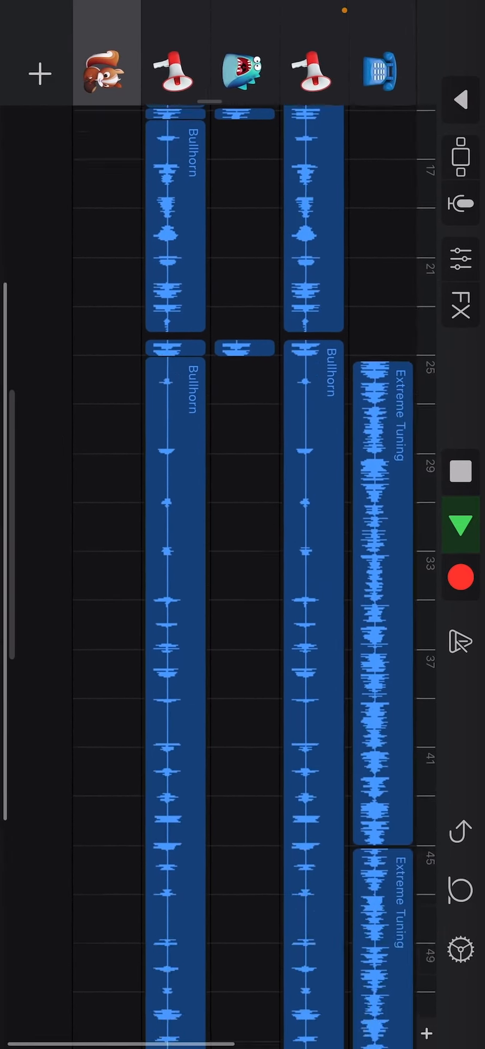
scroll(down, 3)
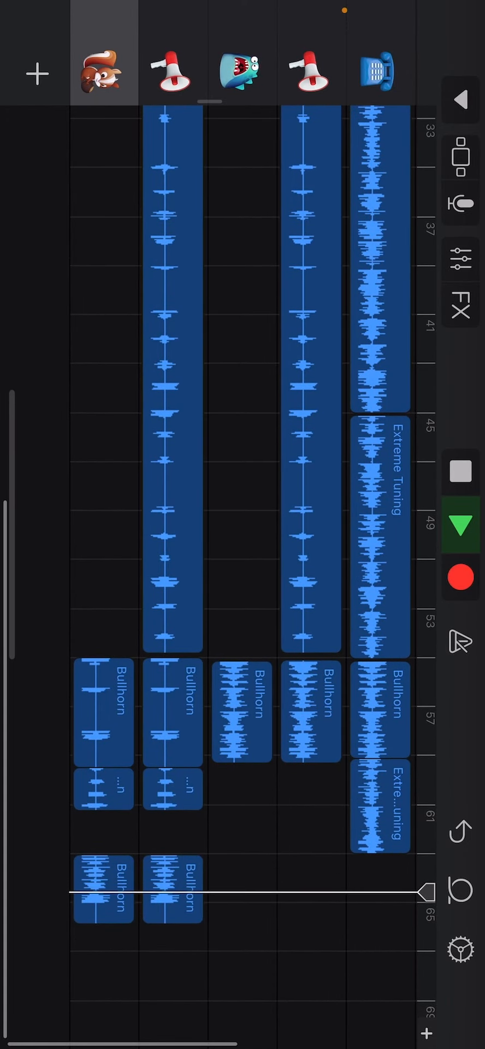